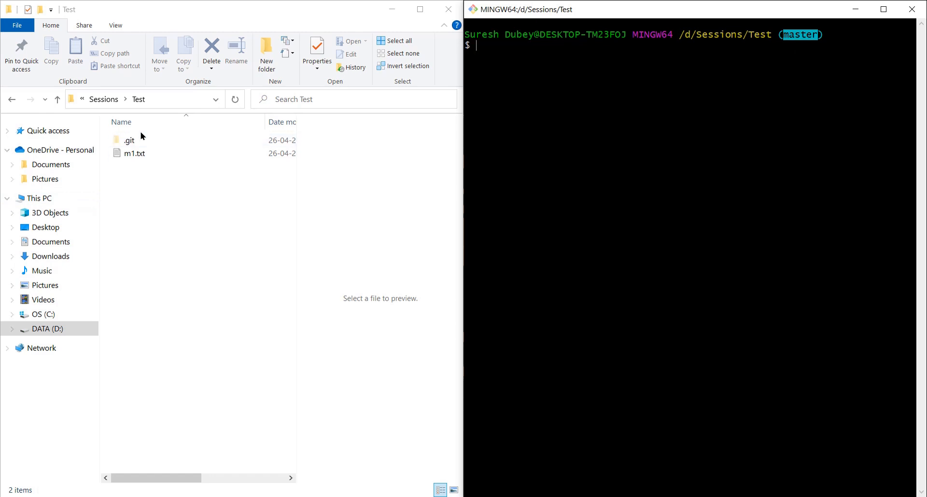
- Preview m1.txt in File Explorer and run git status to confirm a clean working tree
left_click(134, 154)
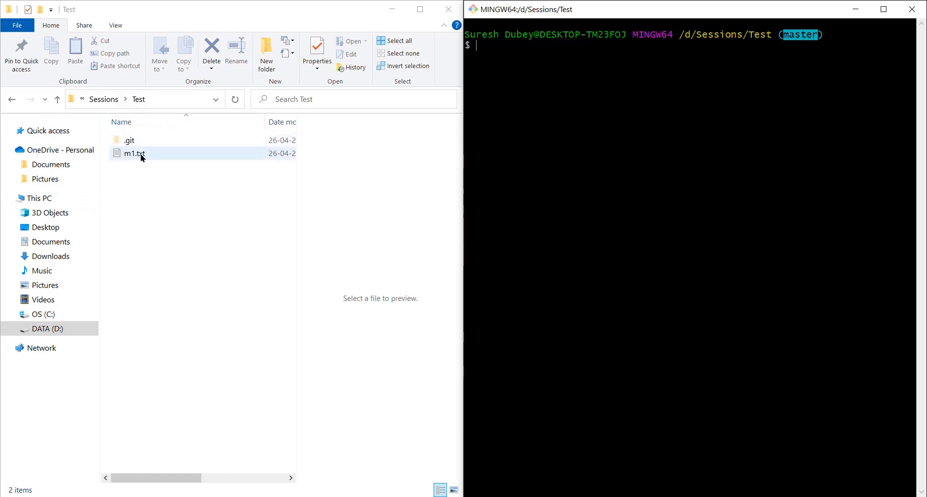
left_click(135, 154)
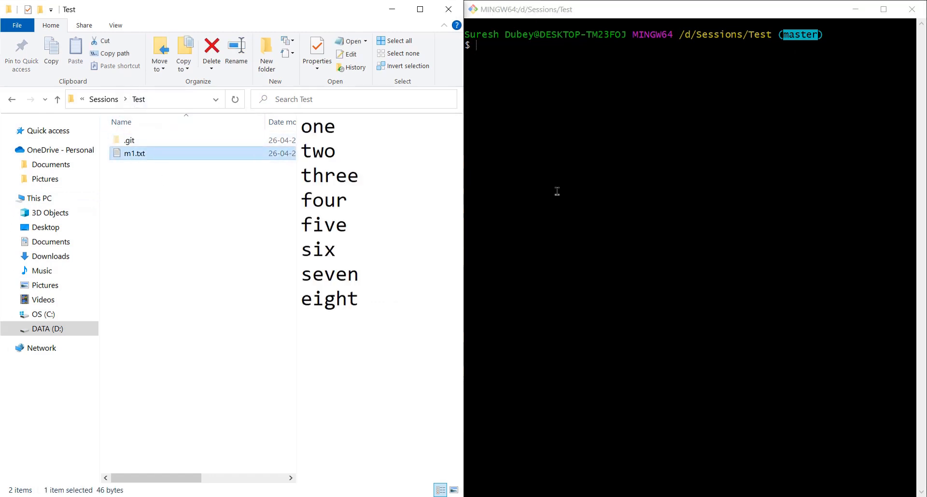
type("git status")
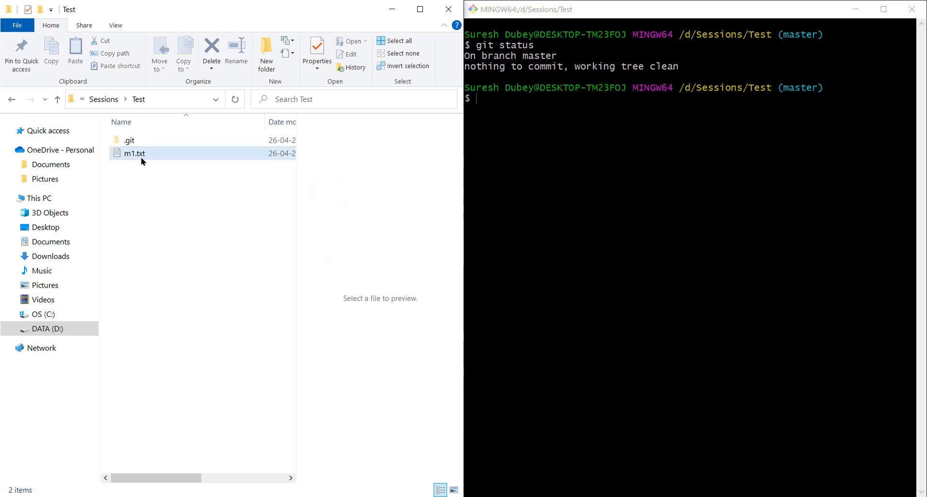
- Edit m1.txt in Notepad so lines one, three, five and seven start with 1, 3, 5 and 7
double_click(133, 154)
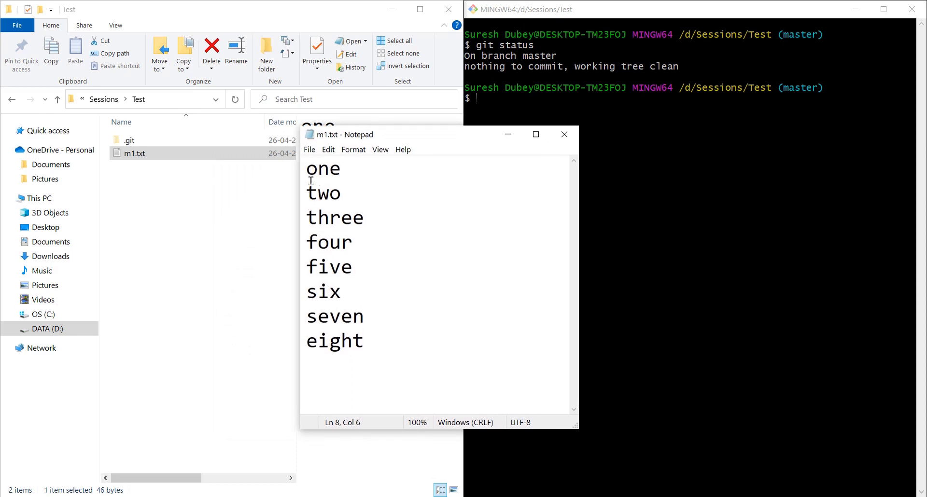
type("1")
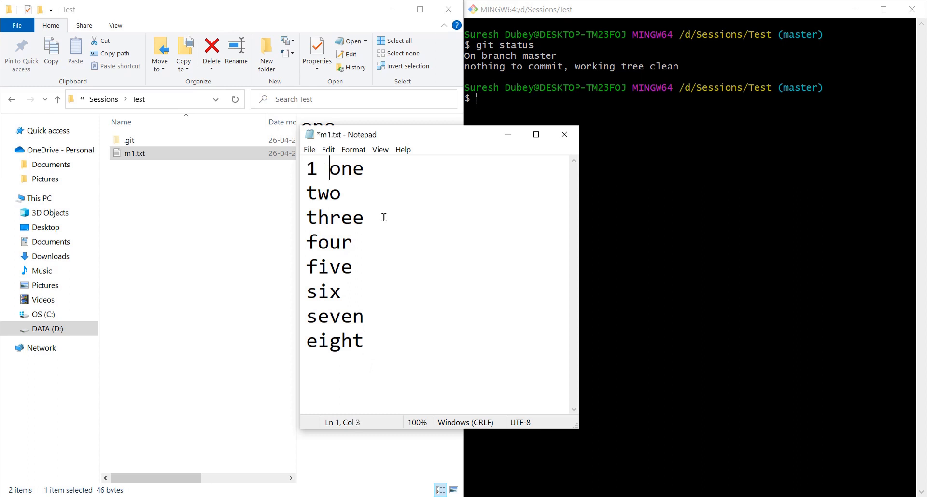
left_click(308, 217)
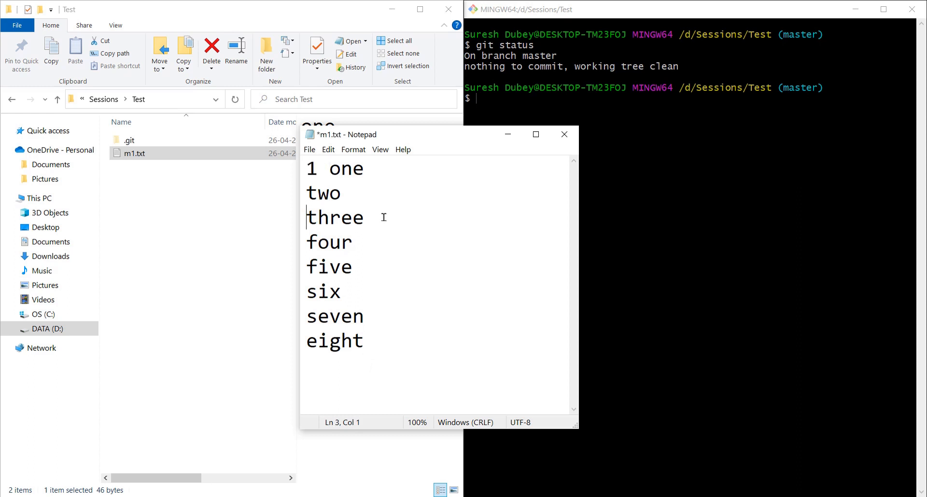
type("3")
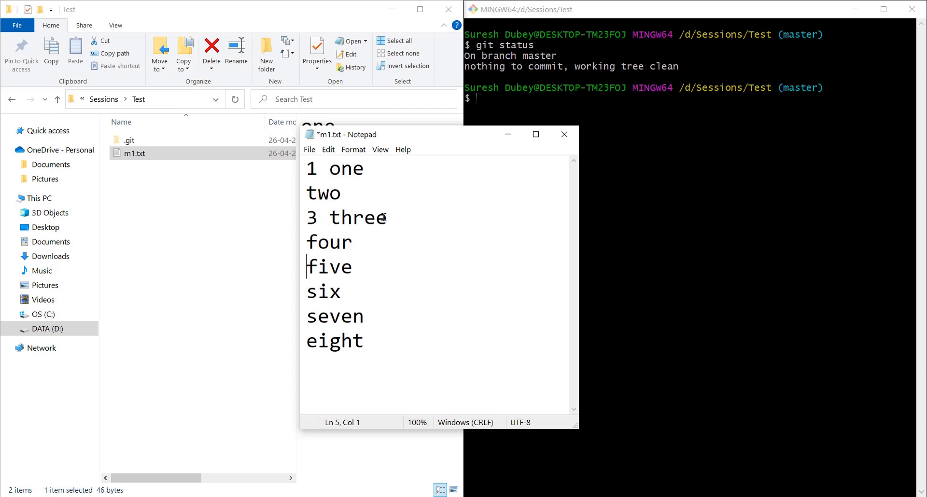
type("5")
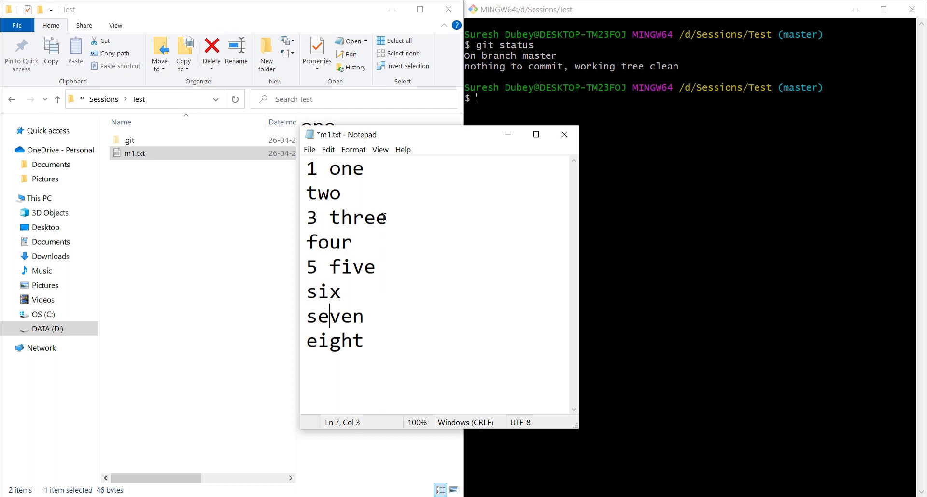
type("7")
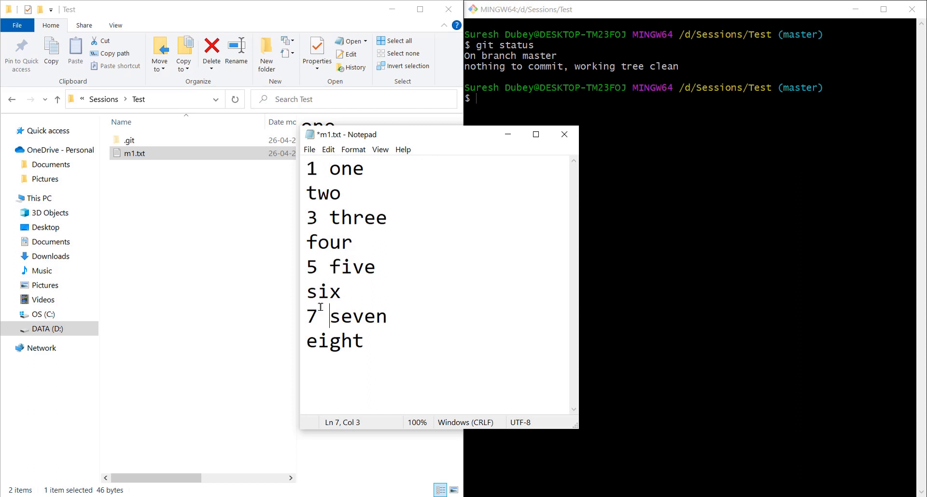
mouse_move(458, 223)
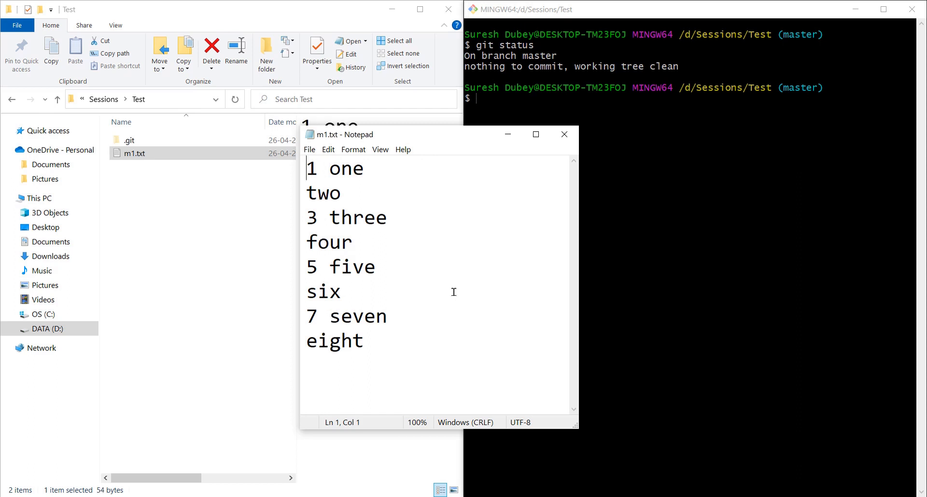
mouse_move(339, 259)
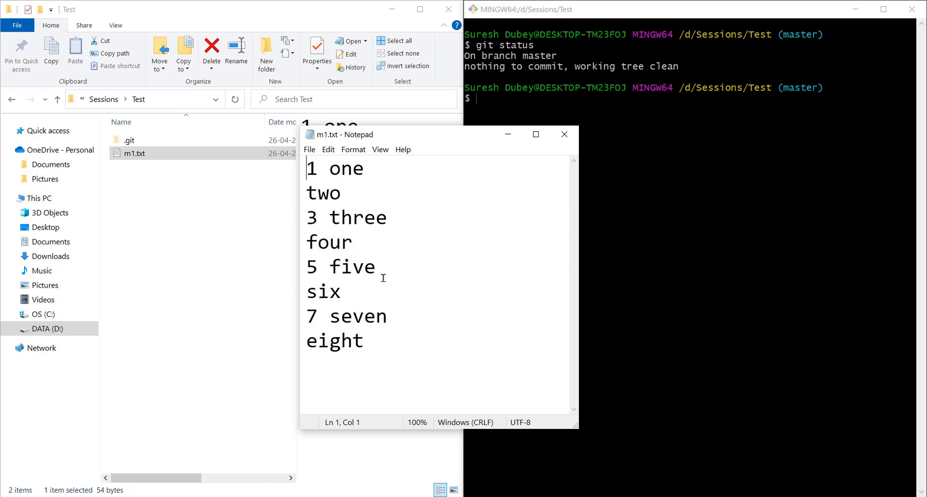
mouse_move(374, 302)
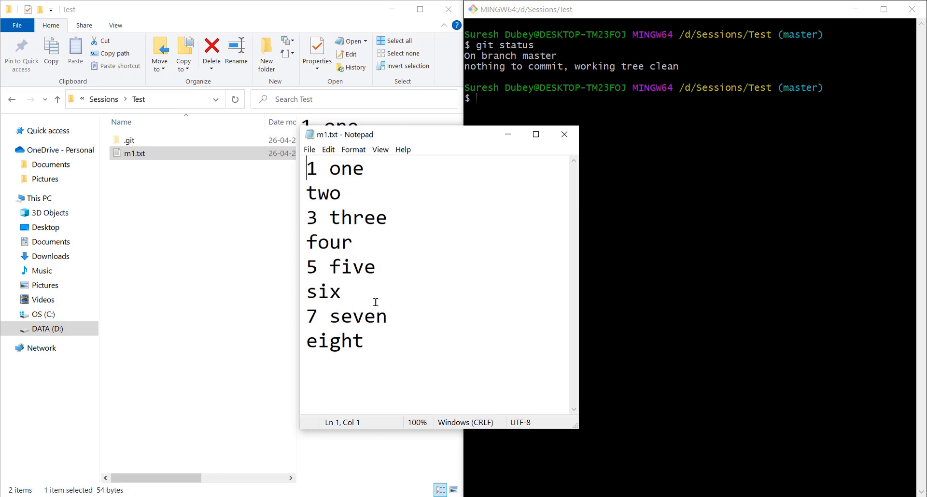
mouse_move(375, 289)
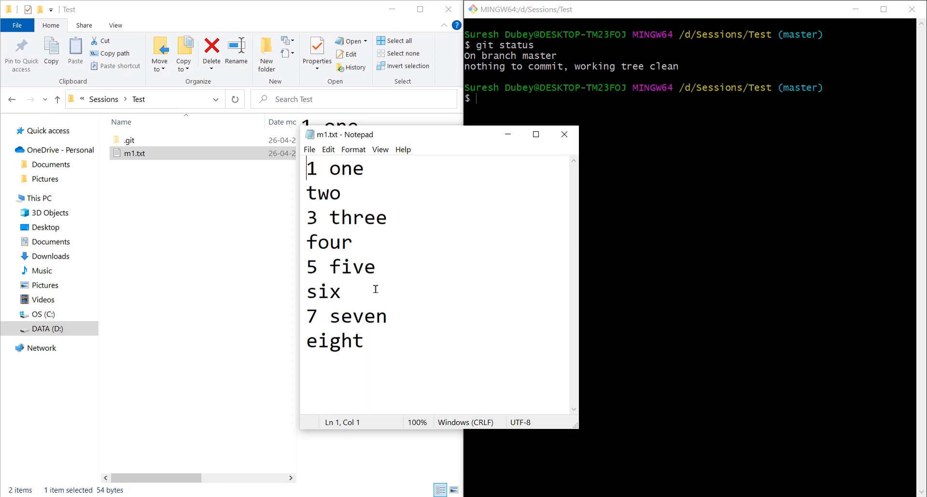
- Select a line in the saved m1.txt before closing Notepad
triple_click(346, 317)
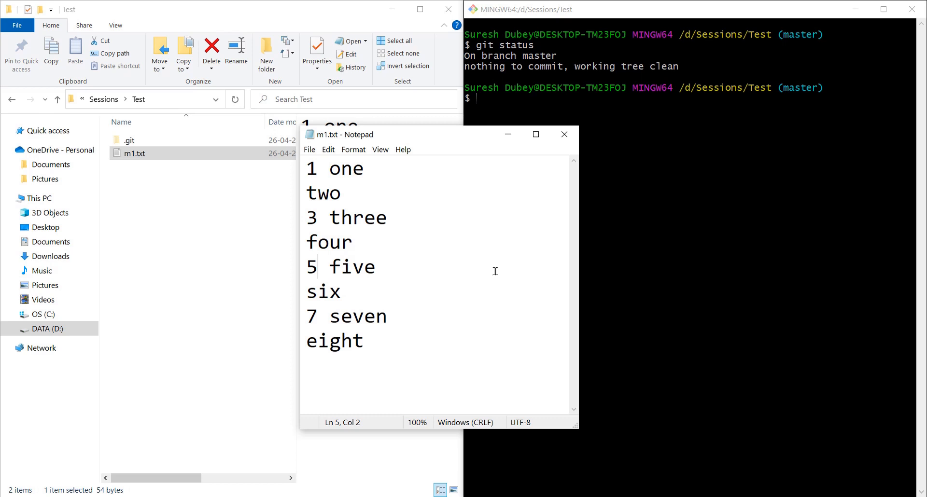
mouse_move(712, 299)
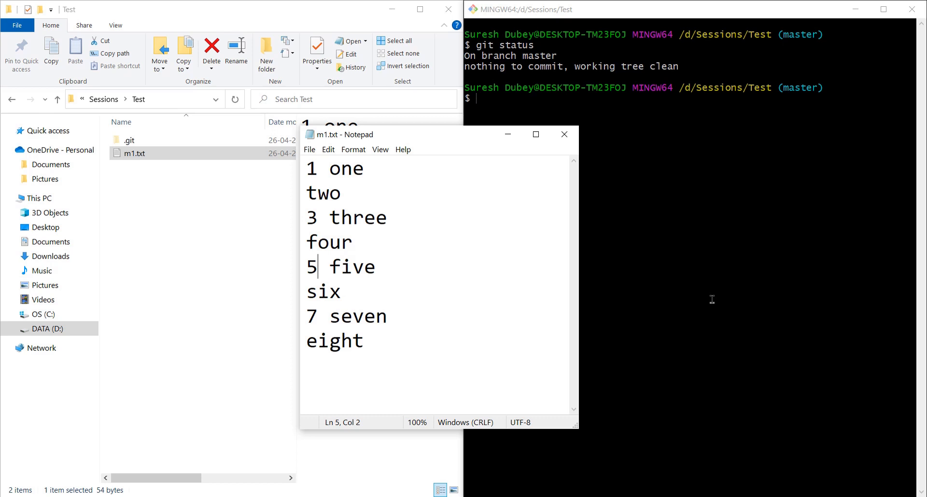
mouse_move(472, 141)
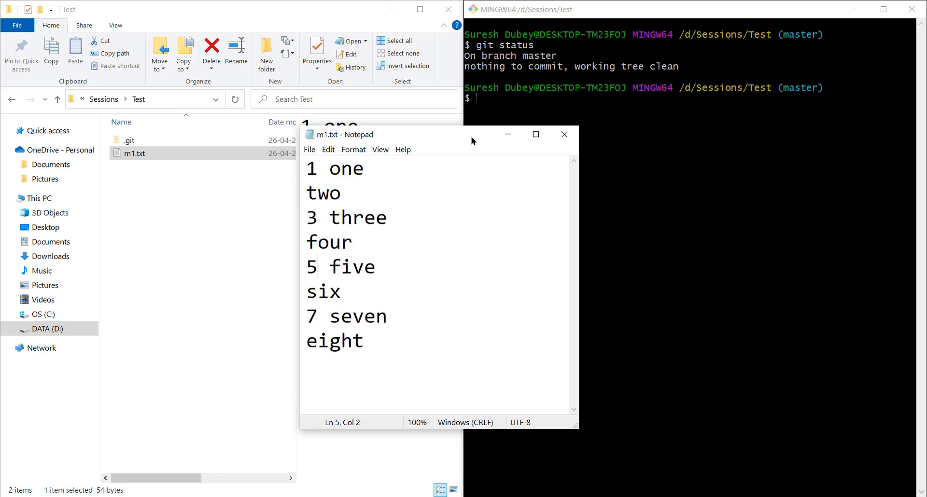
mouse_move(474, 144)
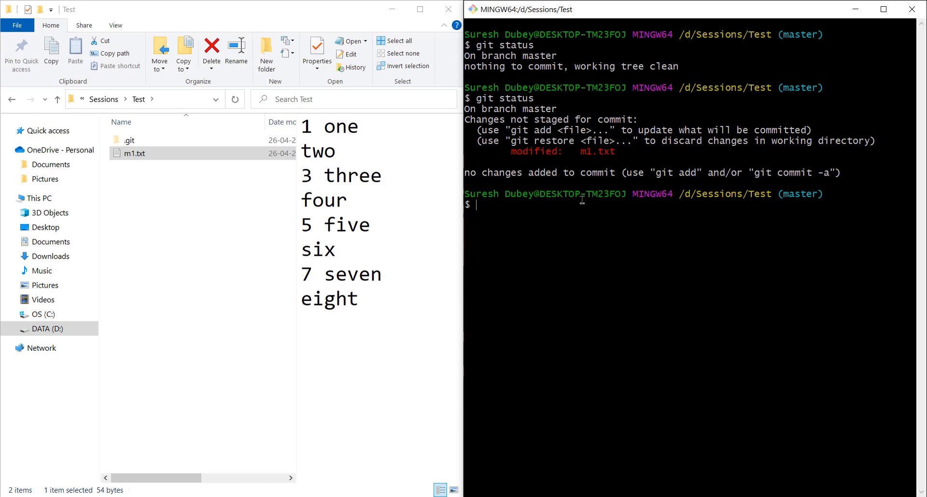
- Run git add --patch m1.txt to show its changes as one hunk awaiting a staging decision
type("git add")
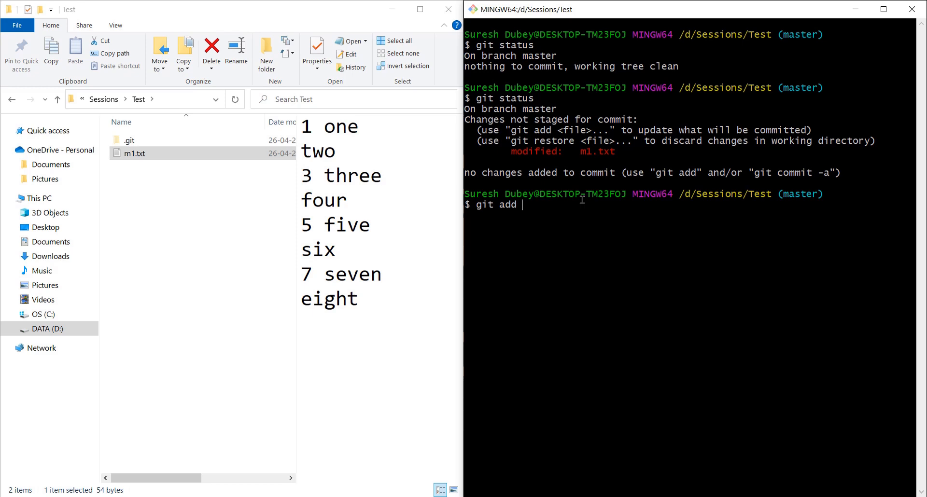
type("--patch")
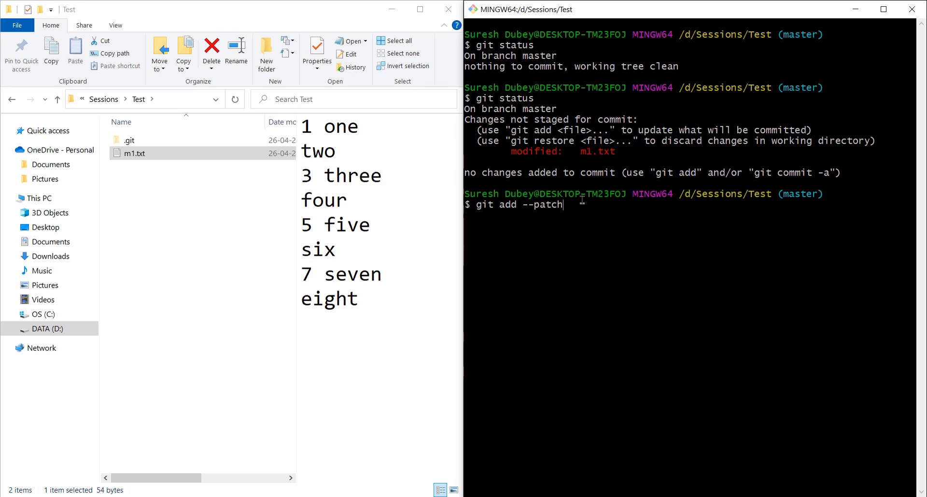
type("m1.txt")
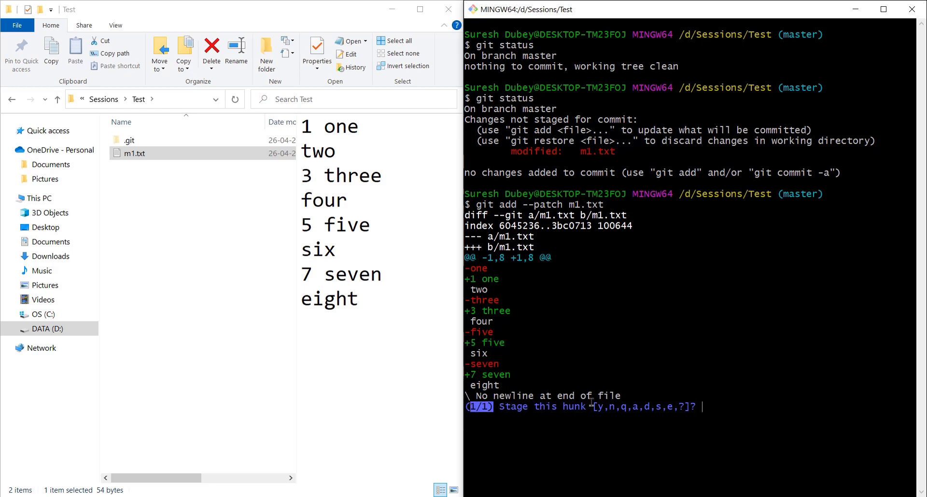
mouse_move(699, 414)
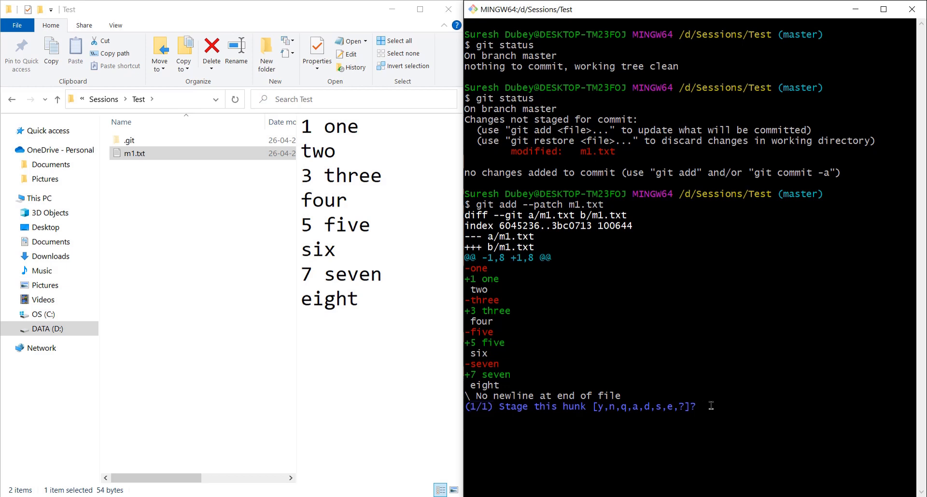
- Answer ? to list the patch staging options, then s to split the hunk into 4 smaller hunks
type("?")
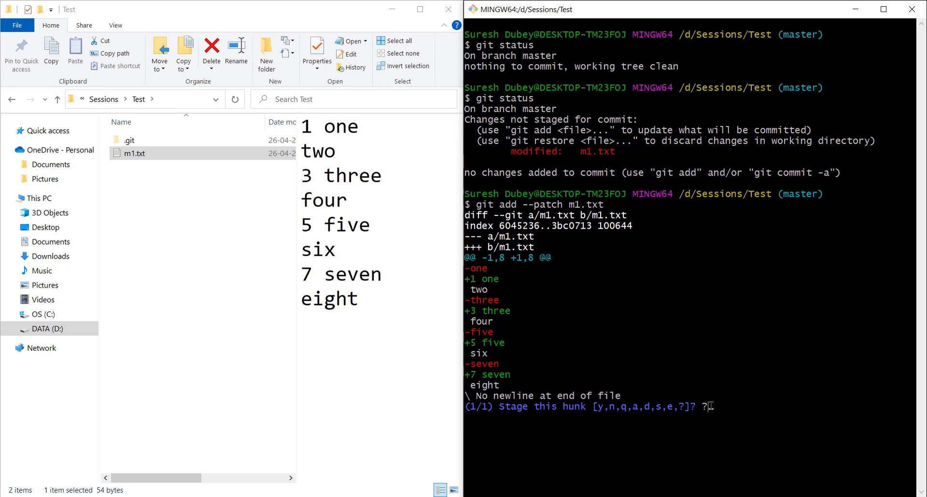
type("?")
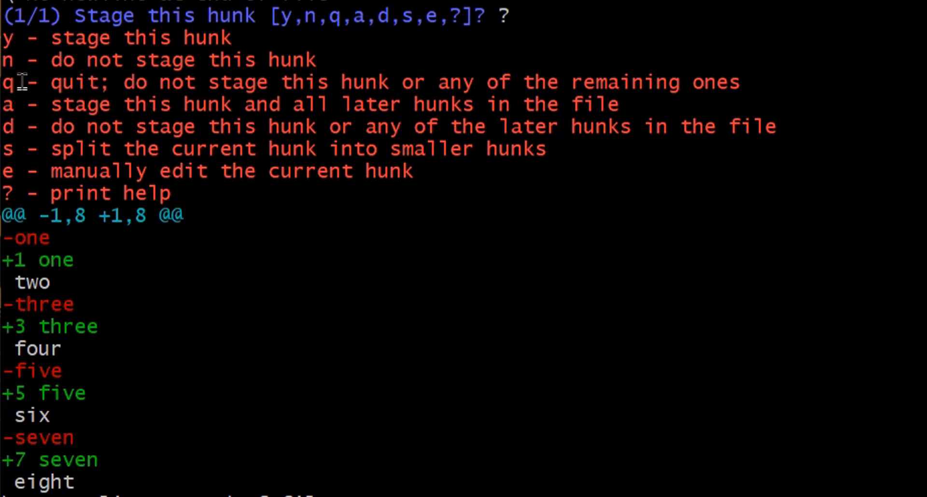
mouse_move(62, 148)
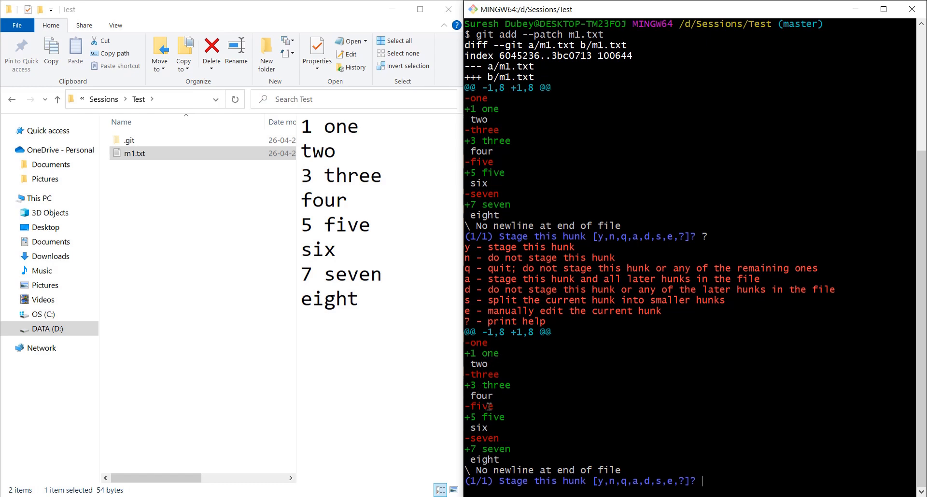
mouse_move(657, 425)
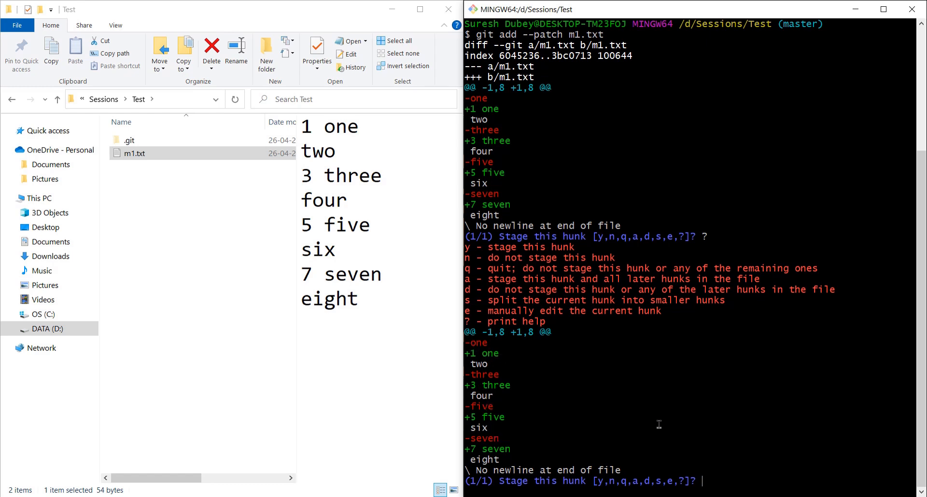
mouse_move(725, 472)
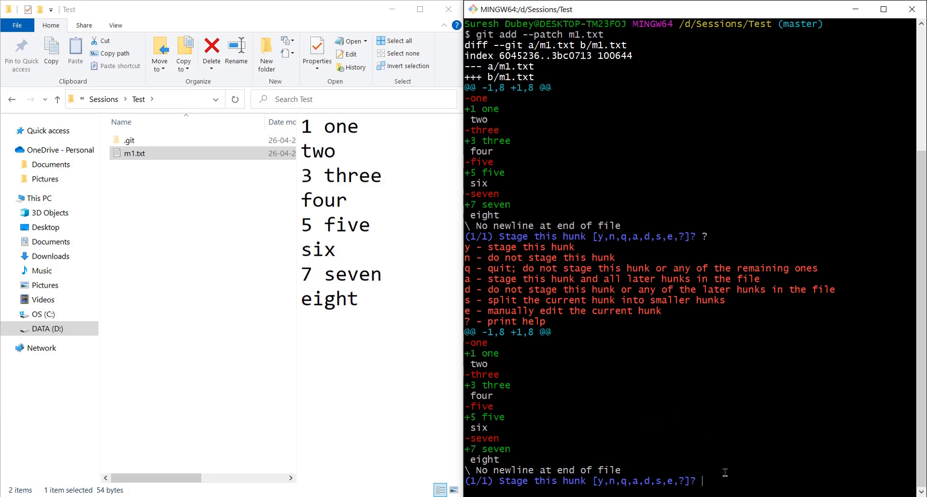
type("s")
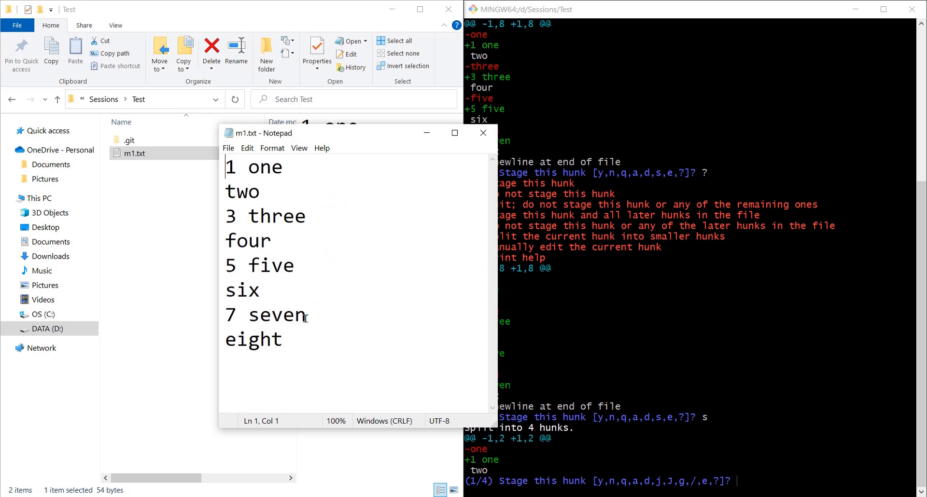
- Select the '7 seven' line in m1.txt in Notepad to identify the hunk to stage
triple_click(265, 314)
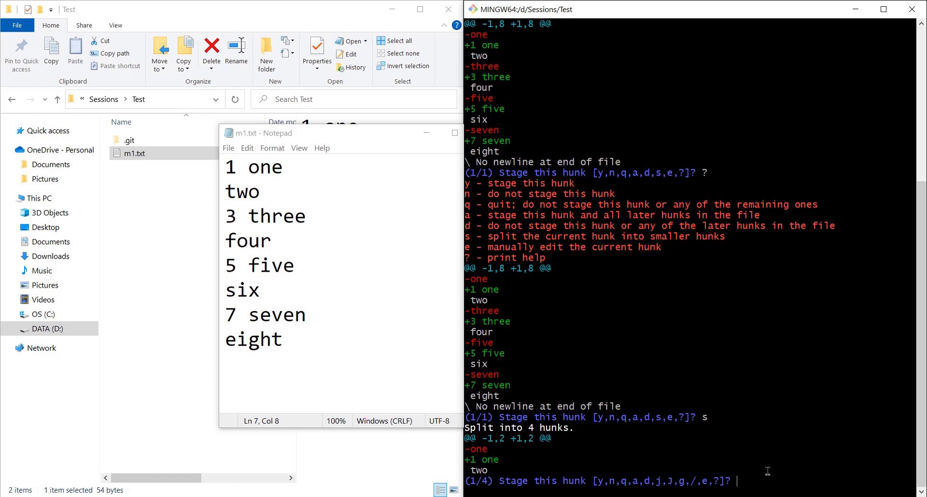
mouse_move(487, 196)
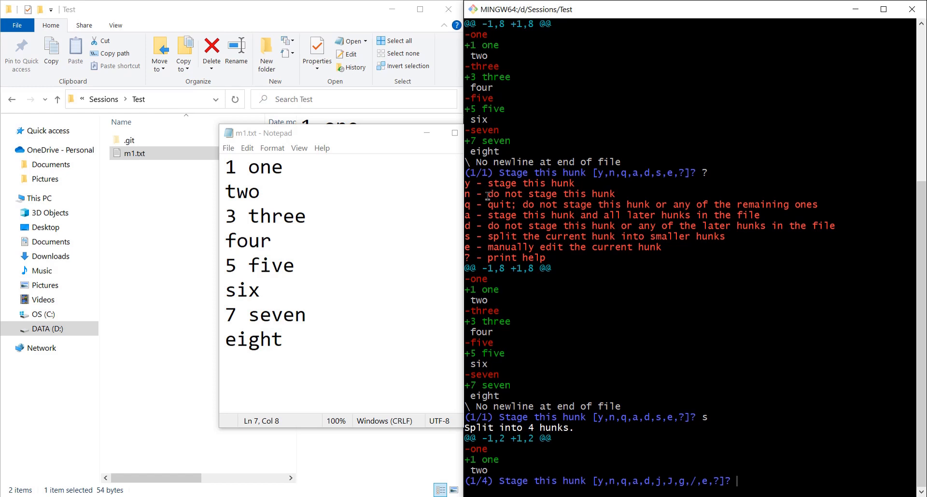
mouse_move(479, 195)
type("n")
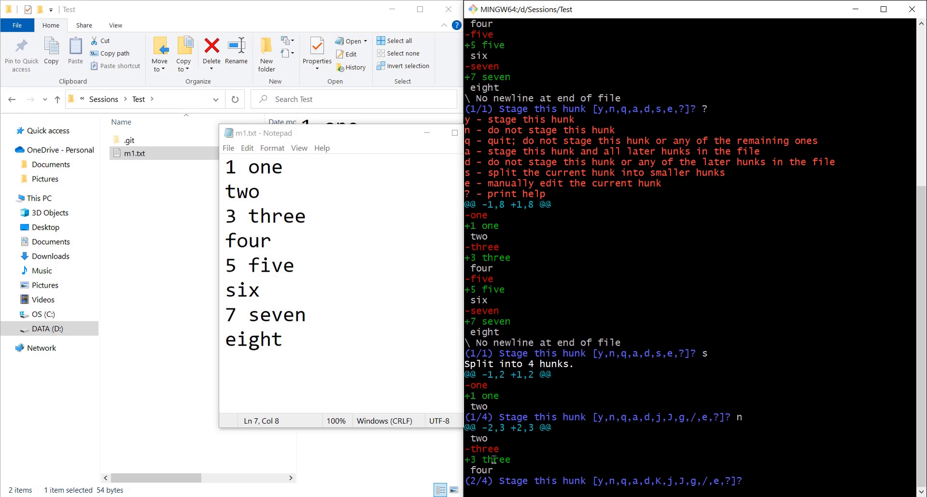
mouse_move(759, 474)
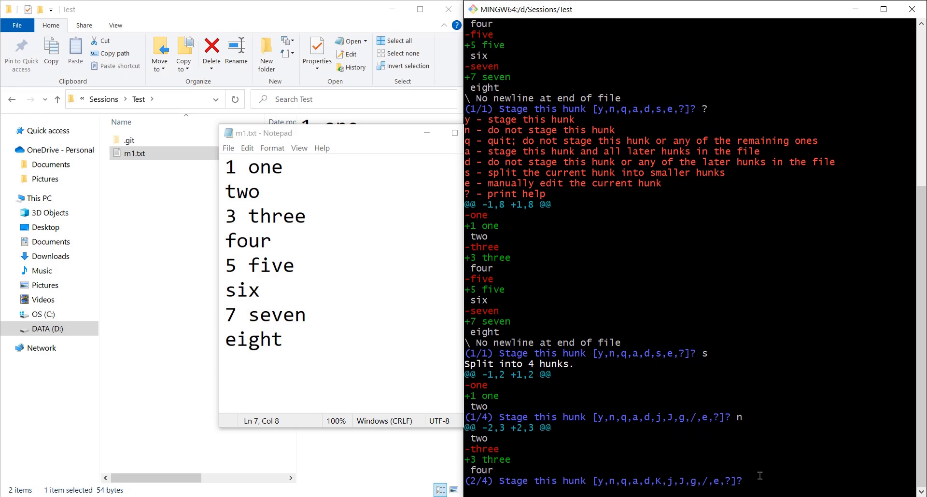
- Answer n for the 'three' and 'five' hunks and y for the 'seven' hunk, staging only that edit
type("?")
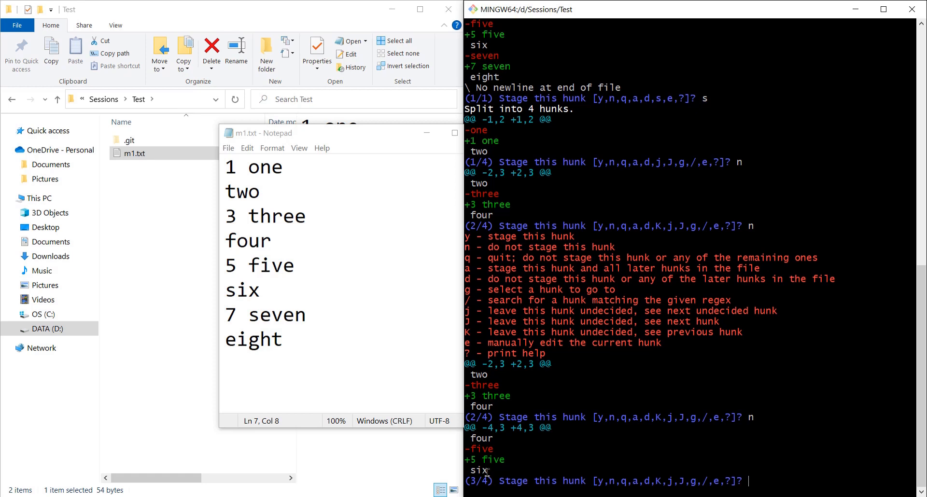
mouse_move(475, 491)
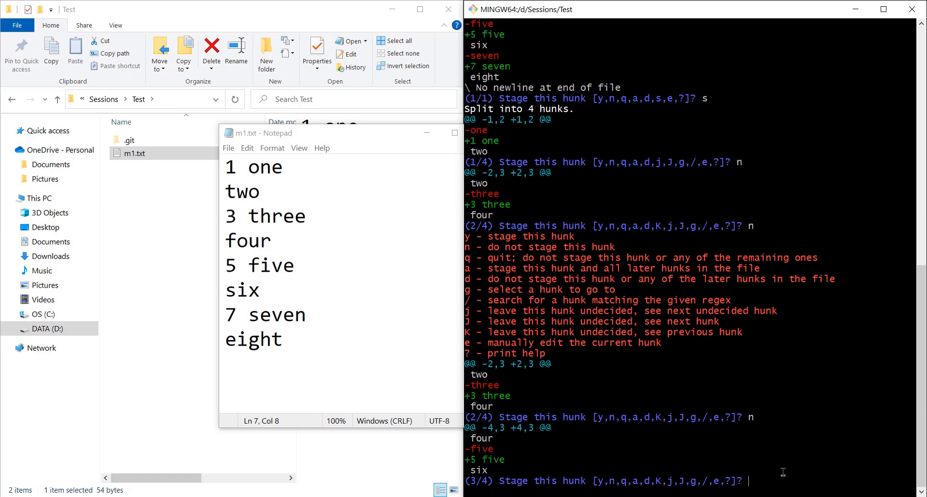
type("n")
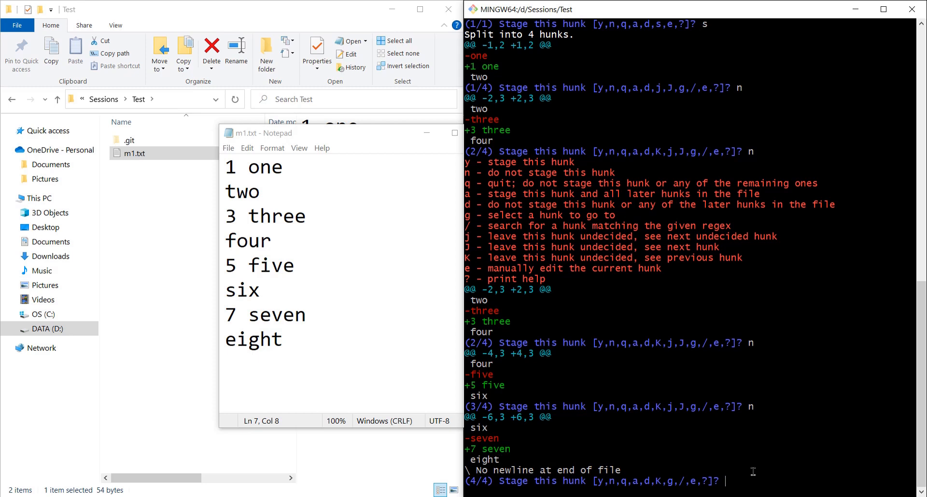
type("y")
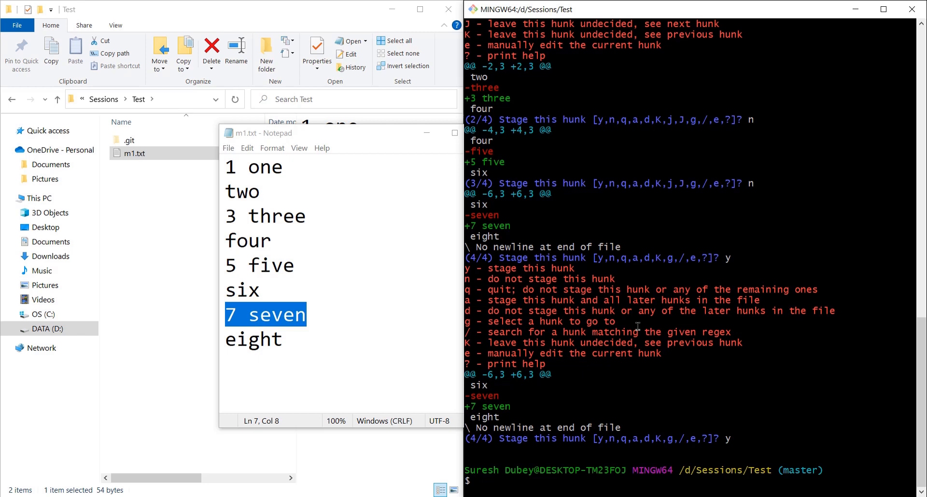
- Run git status showing m1.txt both staged and unstaged, and begin the git commit command
type("git status")
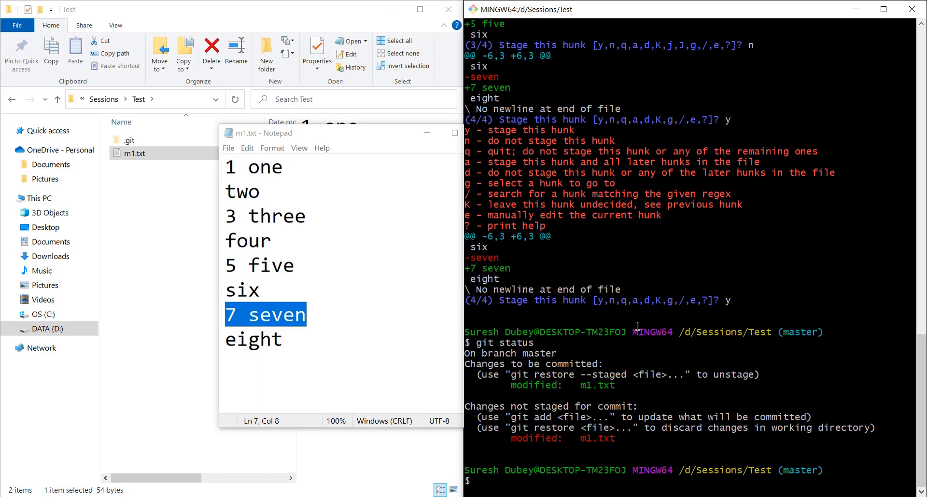
type("git commit -m \"upda")
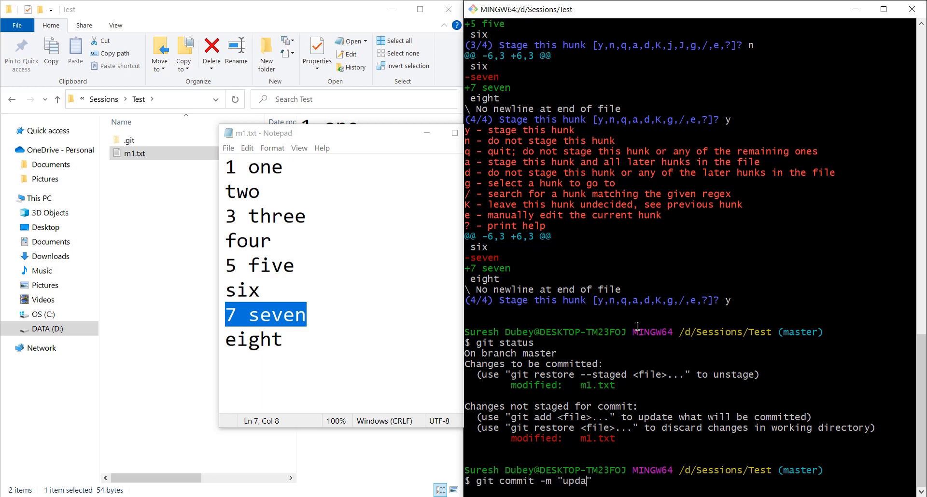
- Commit as "updated m1", list it with git log, and git show e580c to display only the seven-line change
type("ted m1\"")
type("git lo")
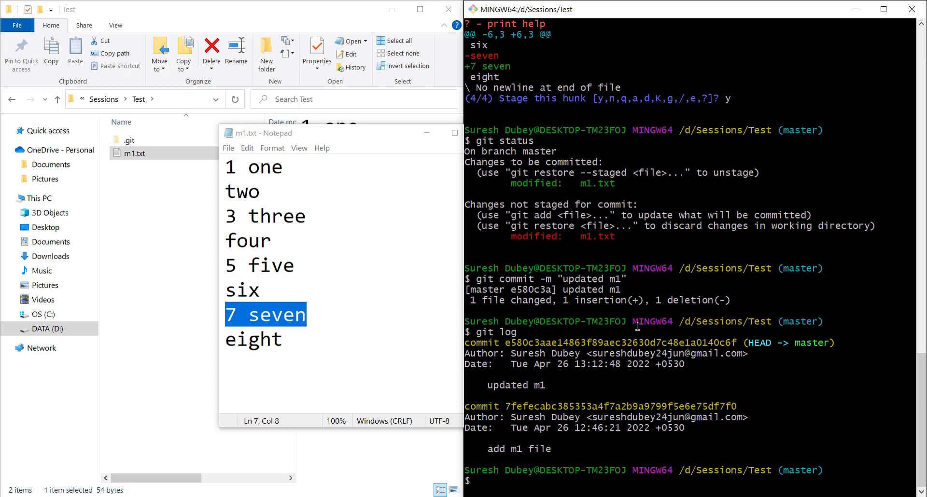
type("git show")
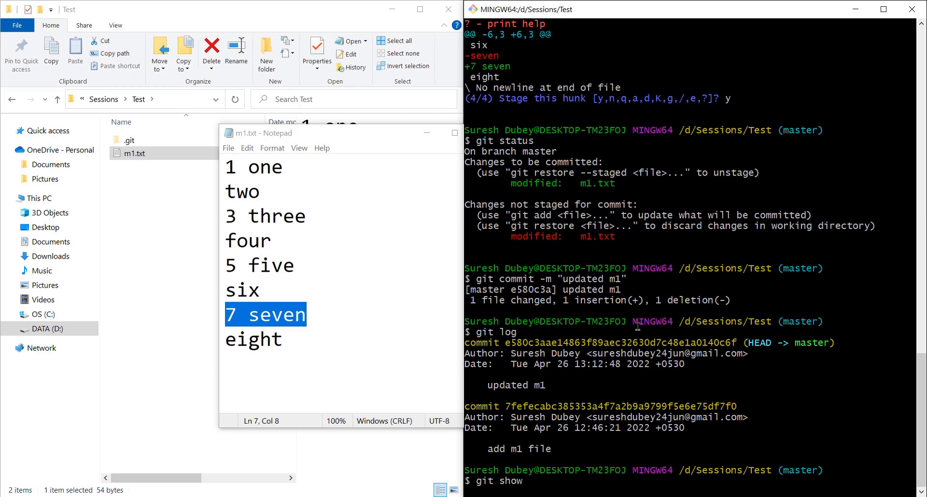
type("e580c3")
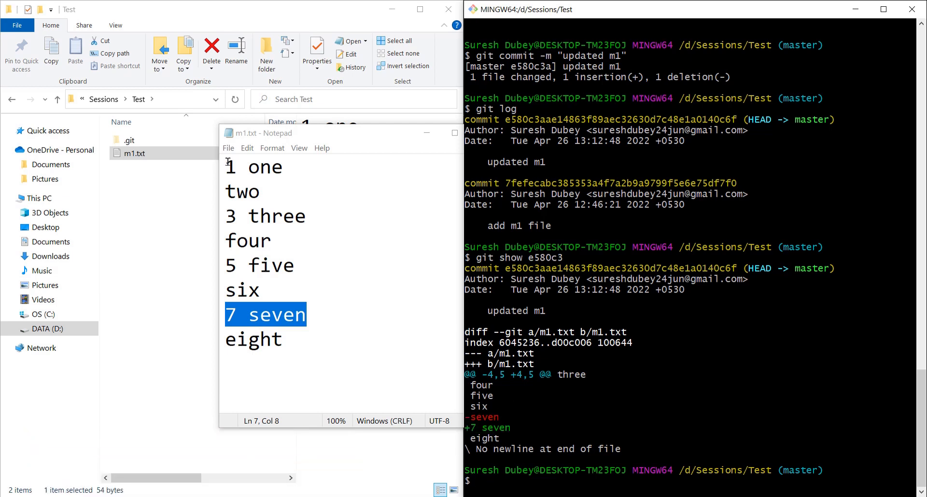
mouse_move(579, 411)
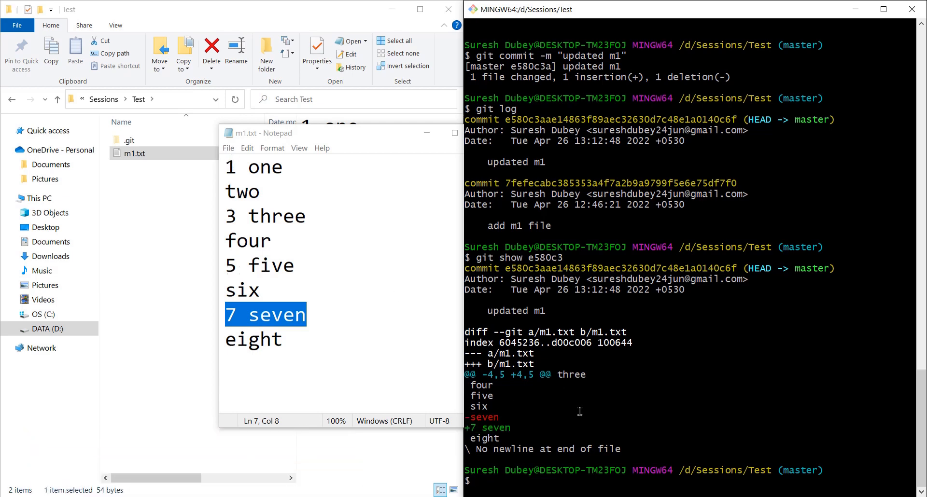
mouse_move(661, 332)
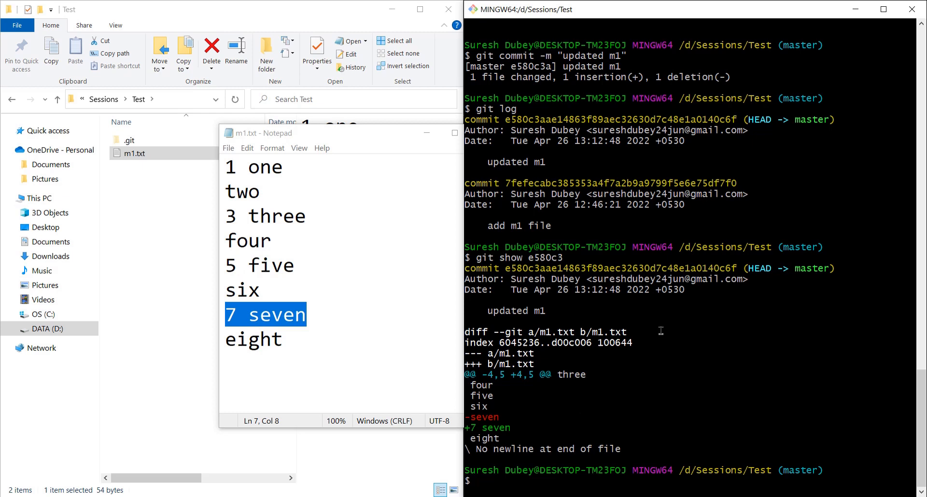